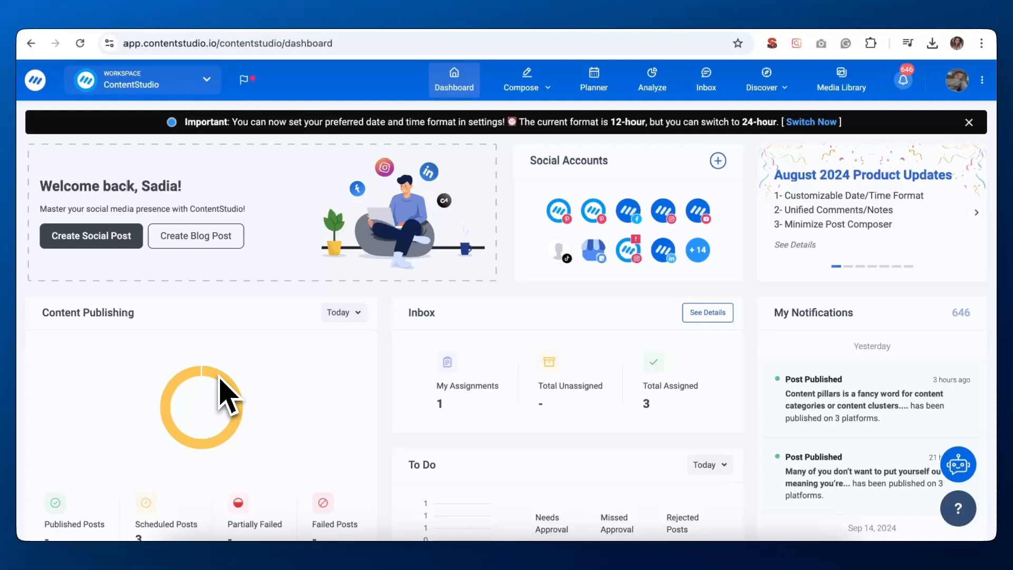
{"action": "mouse_move", "coordinate": [220, 407]}
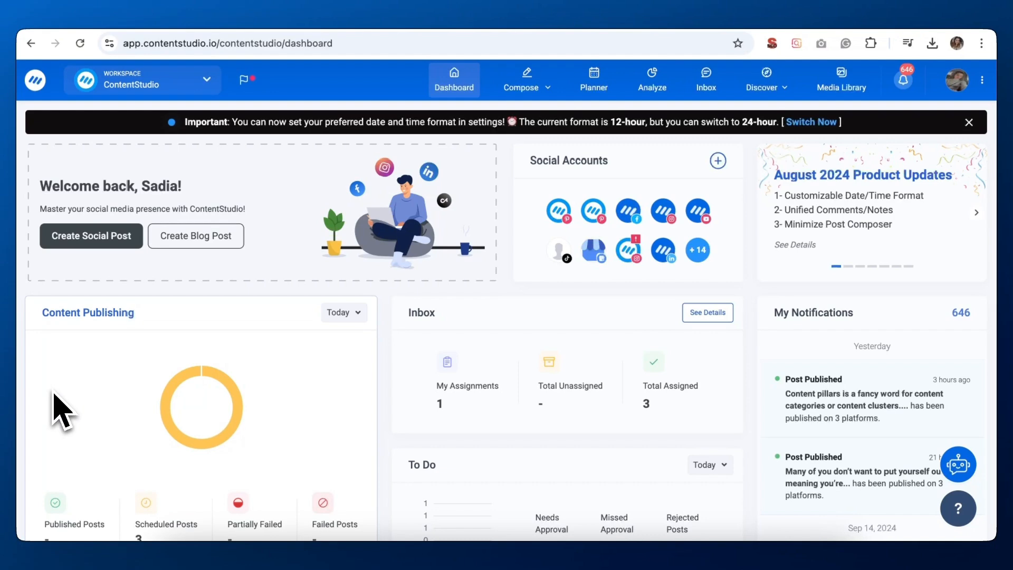
{"action": "mouse_move", "coordinate": [113, 339]}
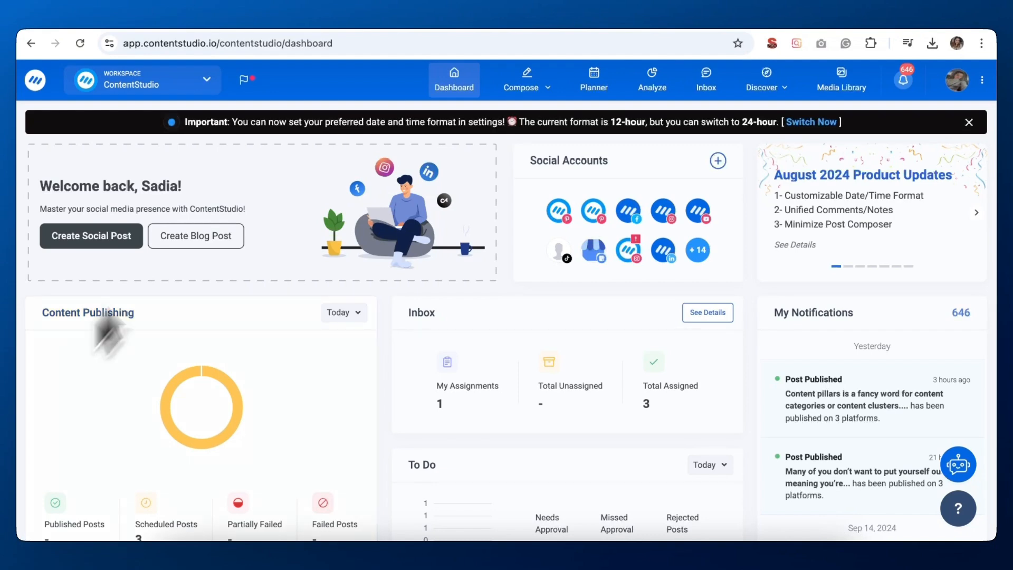
Step: Start a new social post from the Compose menu
{"action": "left_click", "coordinate": [520, 79]}
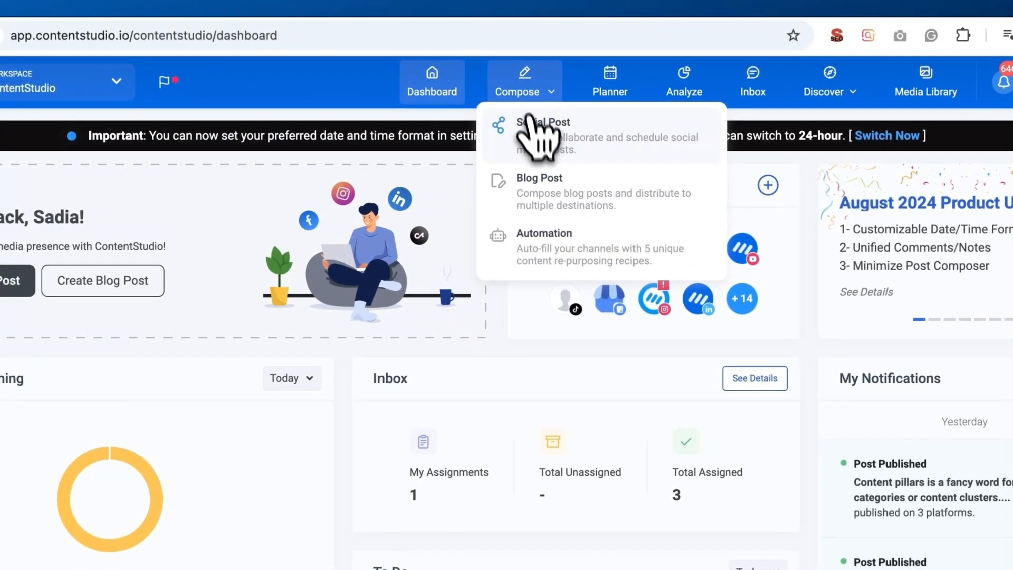
{"action": "left_click", "coordinate": [543, 123]}
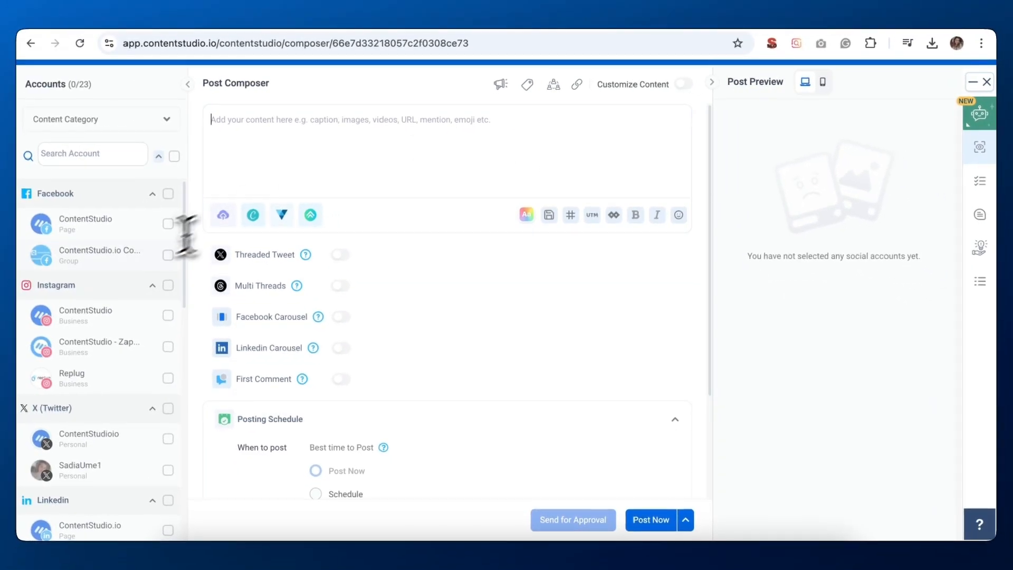
Step: Select the personal X (Twitter) account as the only destination and focus the text box
{"action": "scroll", "scroll_direction": "down", "scroll_amount": 3}
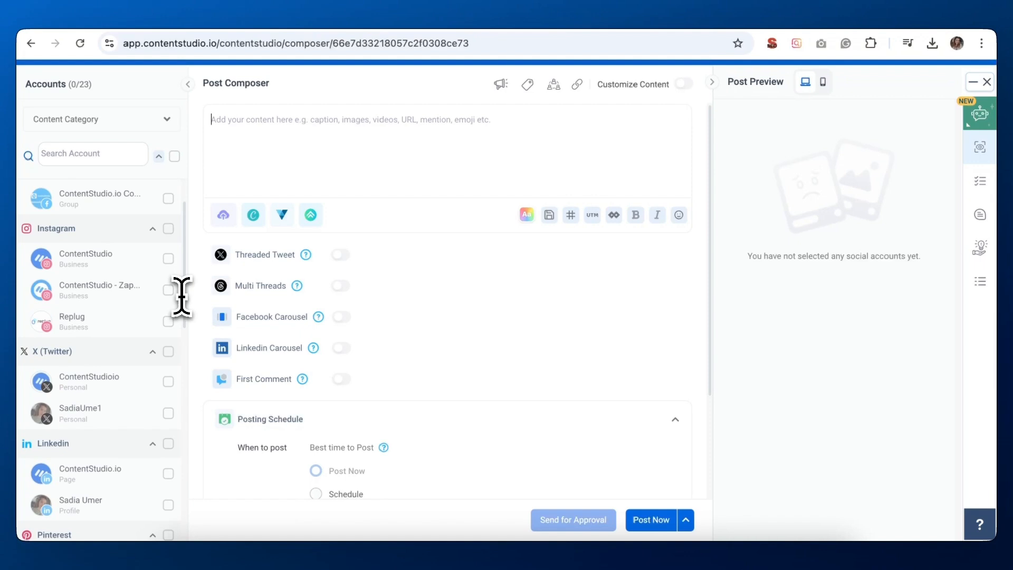
{"action": "scroll", "scroll_direction": "down", "scroll_amount": 3}
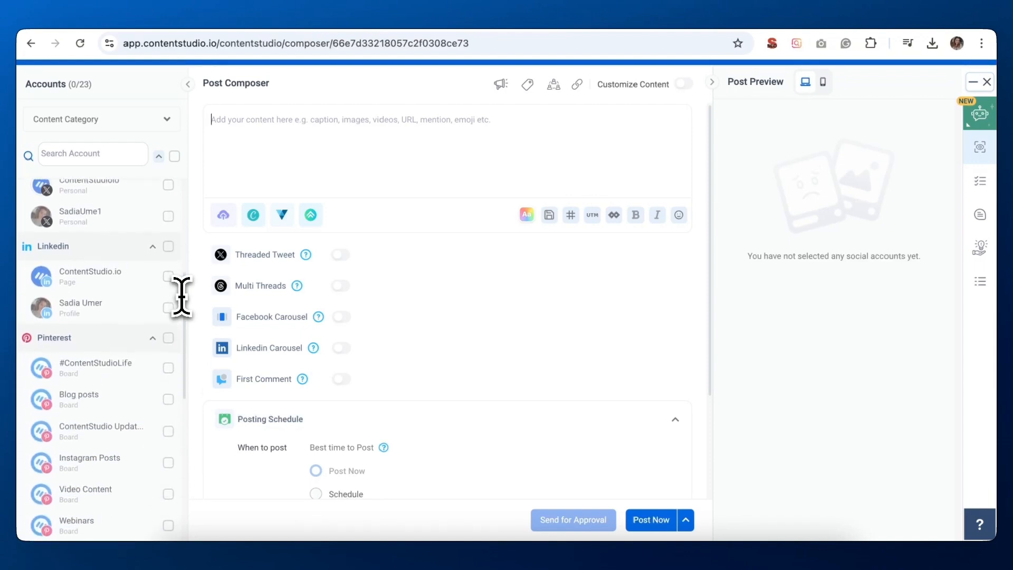
{"action": "scroll", "scroll_direction": "down", "scroll_amount": 3}
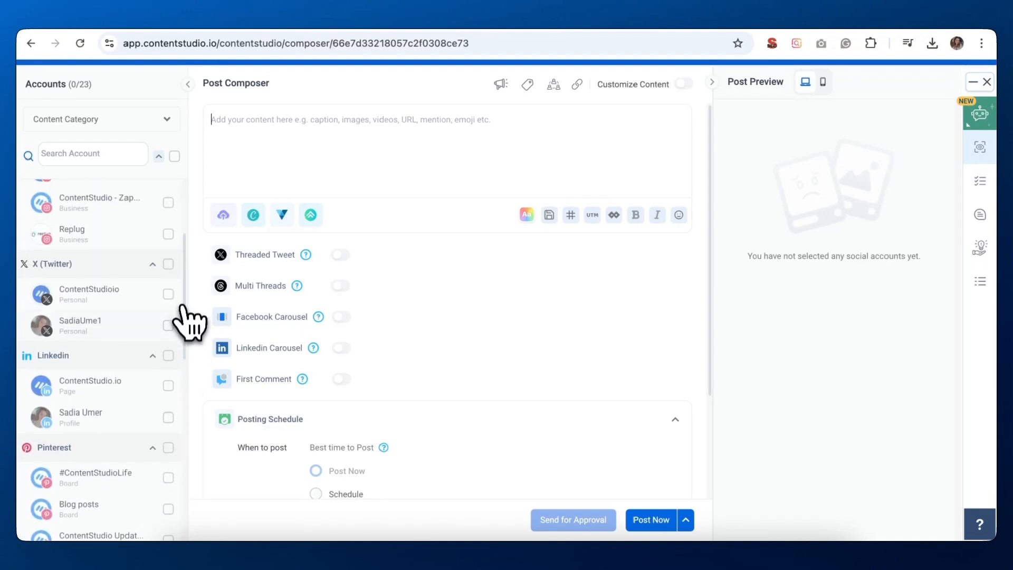
{"action": "left_click", "coordinate": [168, 325]}
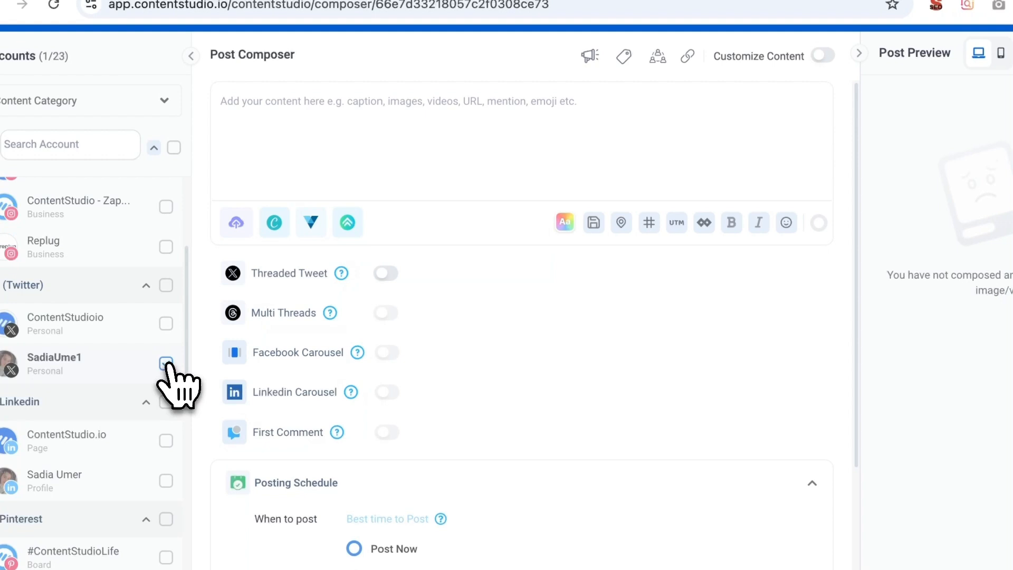
{"action": "left_click", "coordinate": [166, 362]}
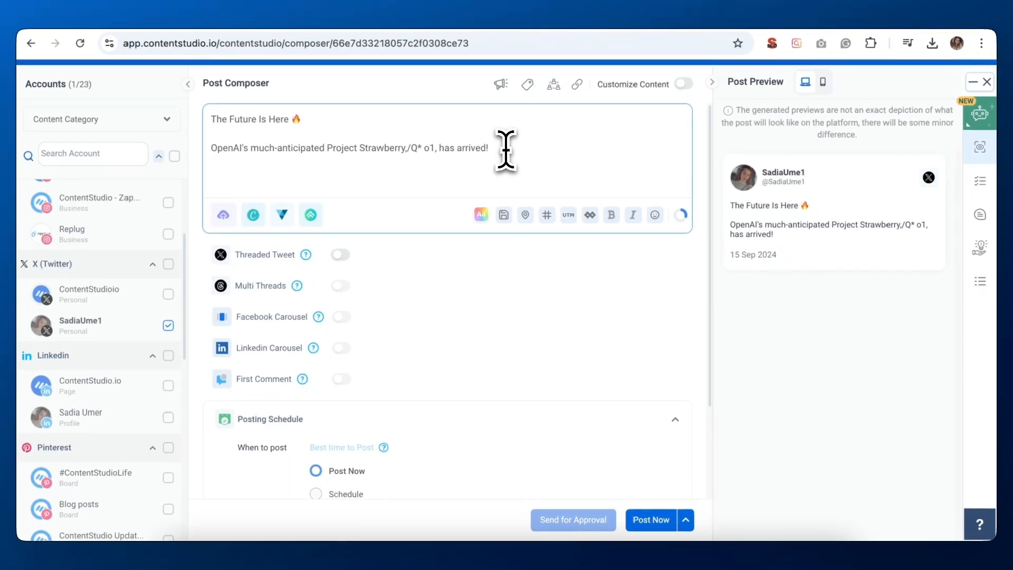
{"action": "mouse_move", "coordinate": [289, 179]}
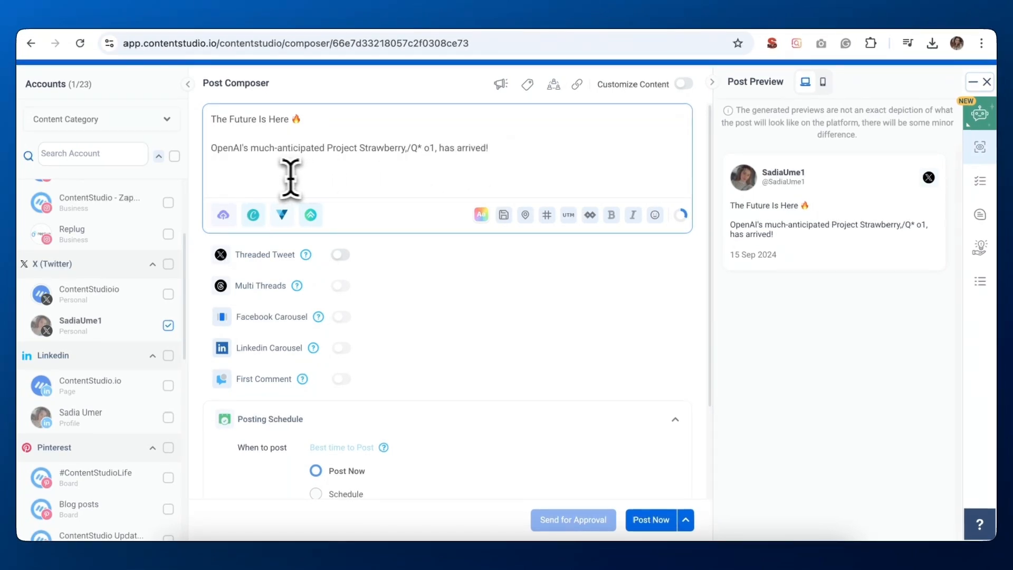
Step: Upload chat gpt 4.jpeg from Downloads as the post's image
{"action": "left_click", "coordinate": [222, 214]}
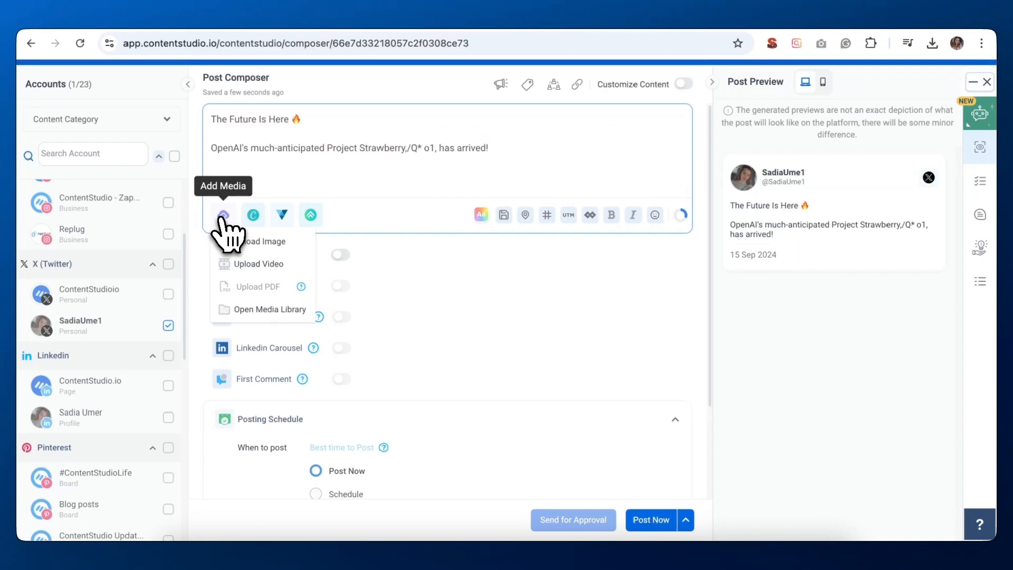
{"action": "mouse_move", "coordinate": [259, 240]}
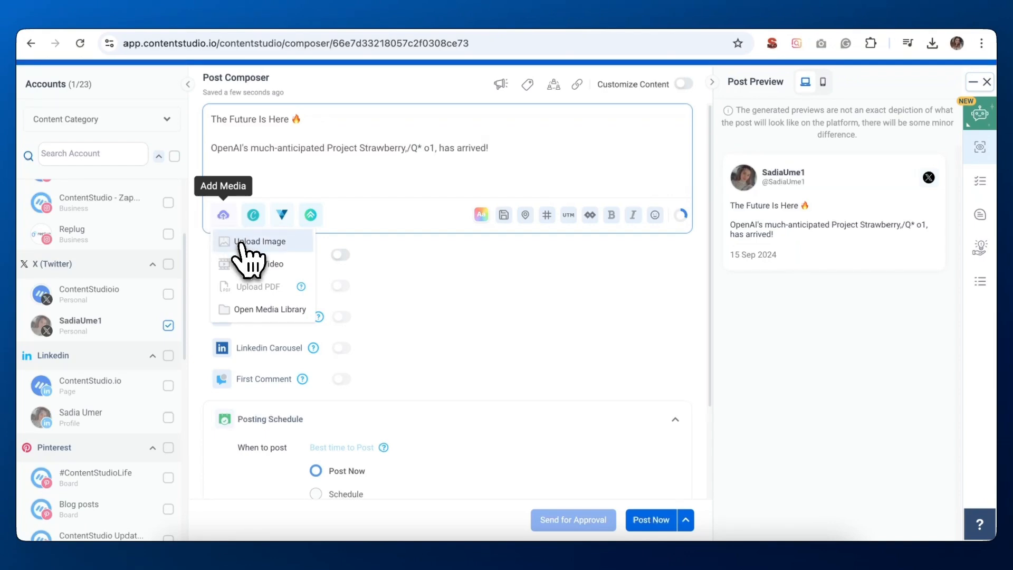
{"action": "left_click", "coordinate": [259, 241]}
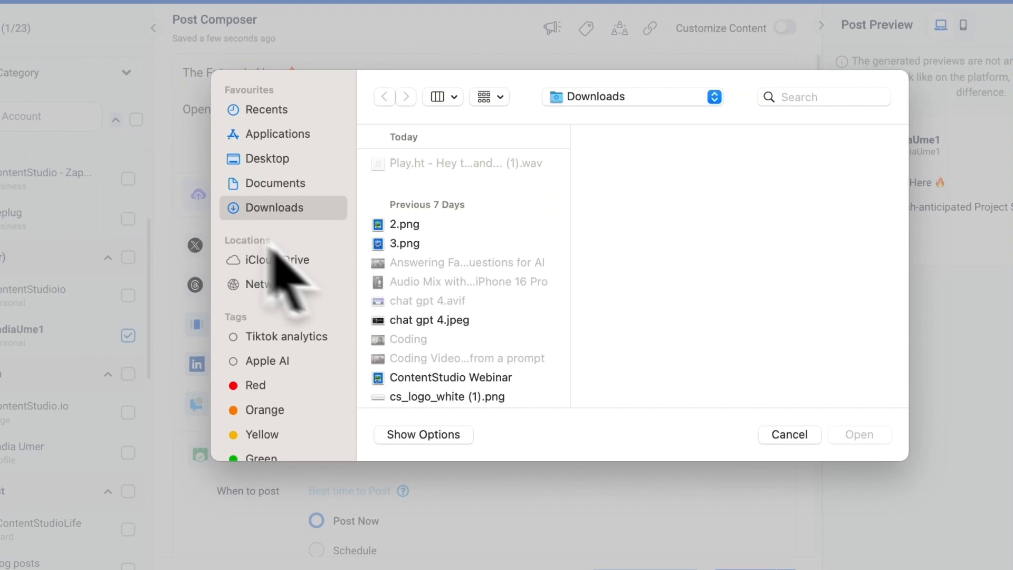
{"action": "left_click", "coordinate": [426, 319]}
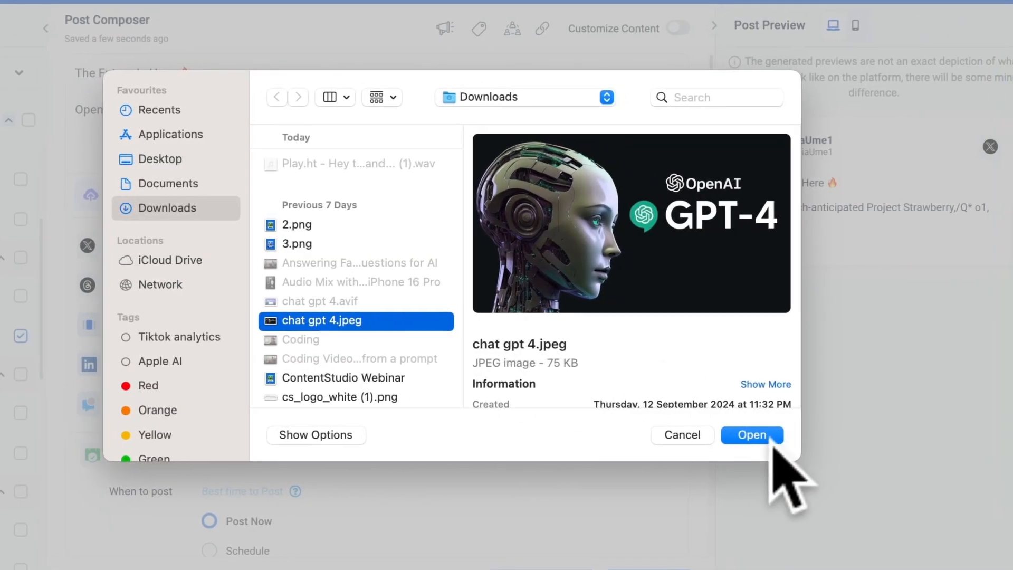
{"action": "left_click", "coordinate": [751, 434]}
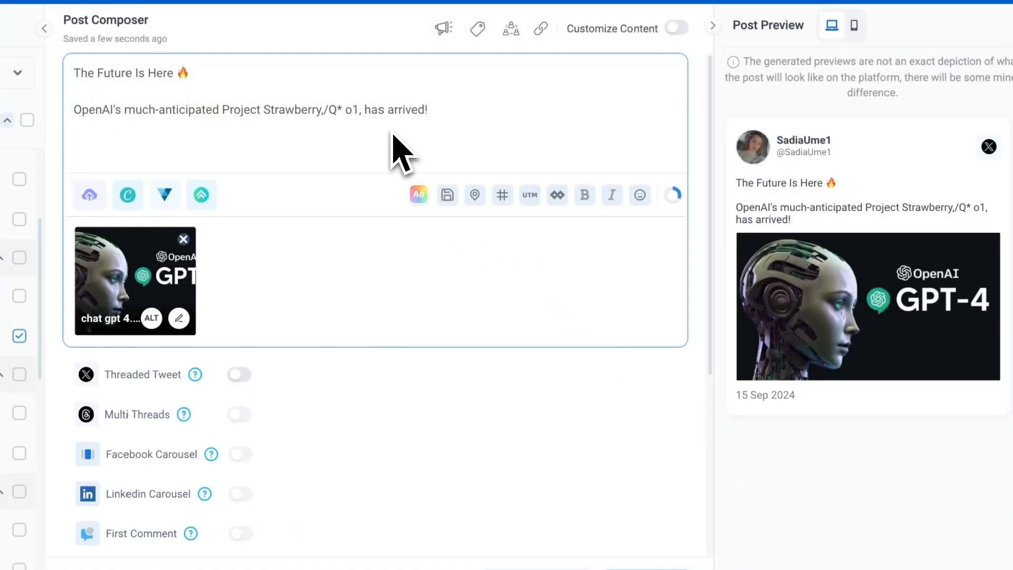
{"action": "mouse_move", "coordinate": [502, 194]}
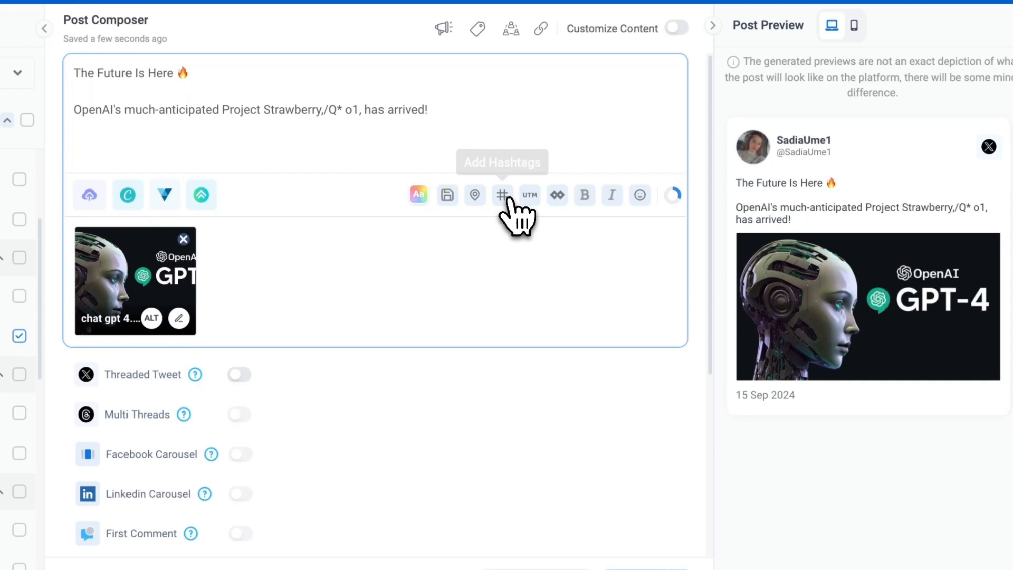
Step: Open the hashtag setup form with its Create New Hashtag dropdown
{"action": "left_click", "coordinate": [502, 194]}
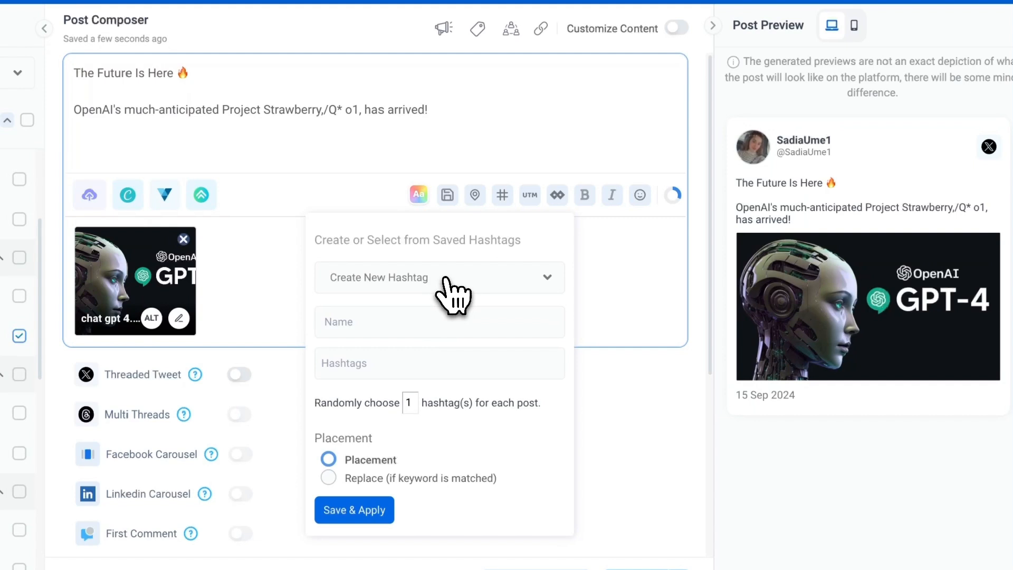
{"action": "left_click", "coordinate": [438, 277]}
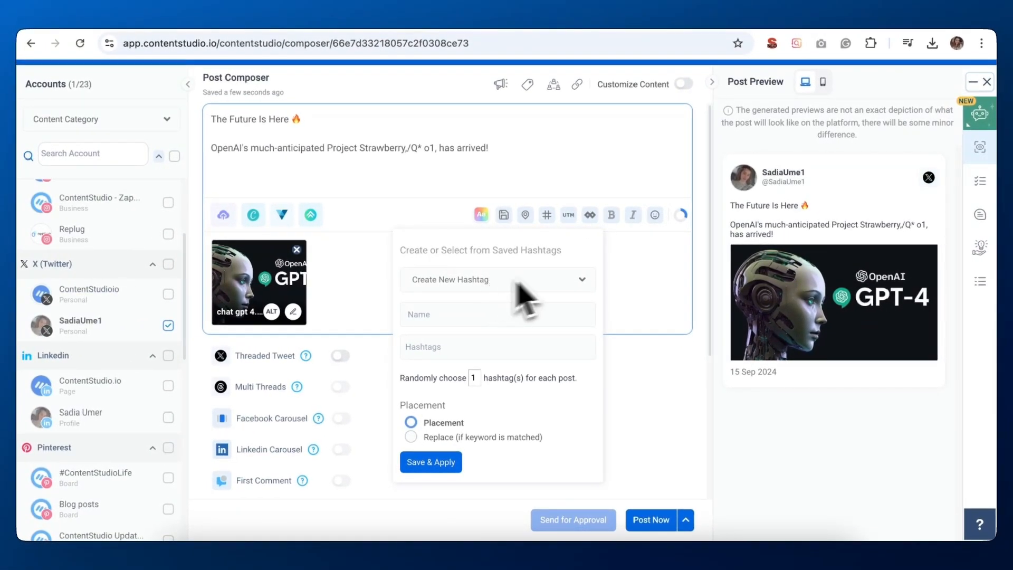
Step: Insert the 👇 pointing-down emoji at the end of the announcement line
{"action": "left_click", "coordinate": [654, 214]}
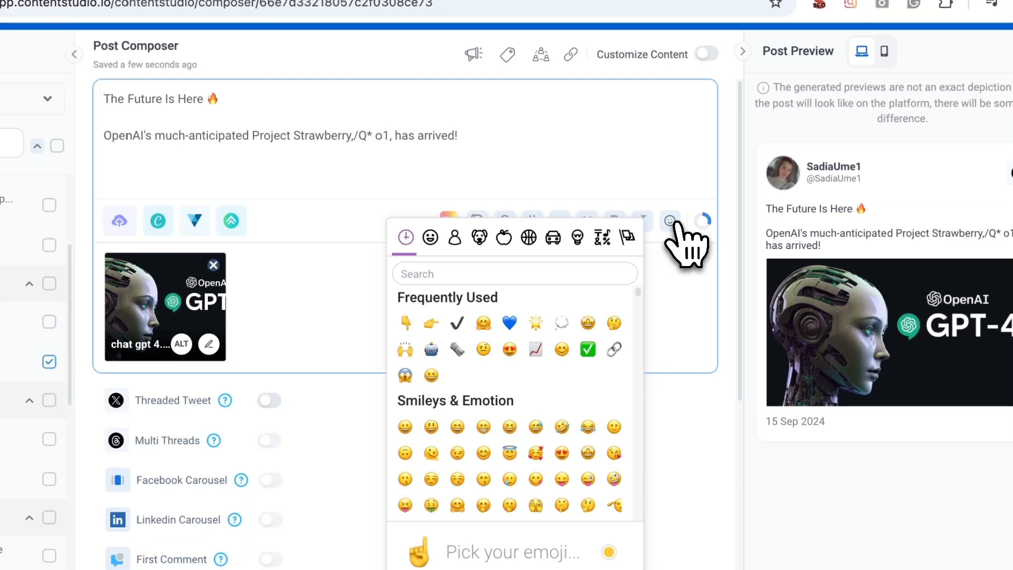
{"action": "left_click", "coordinate": [429, 237]}
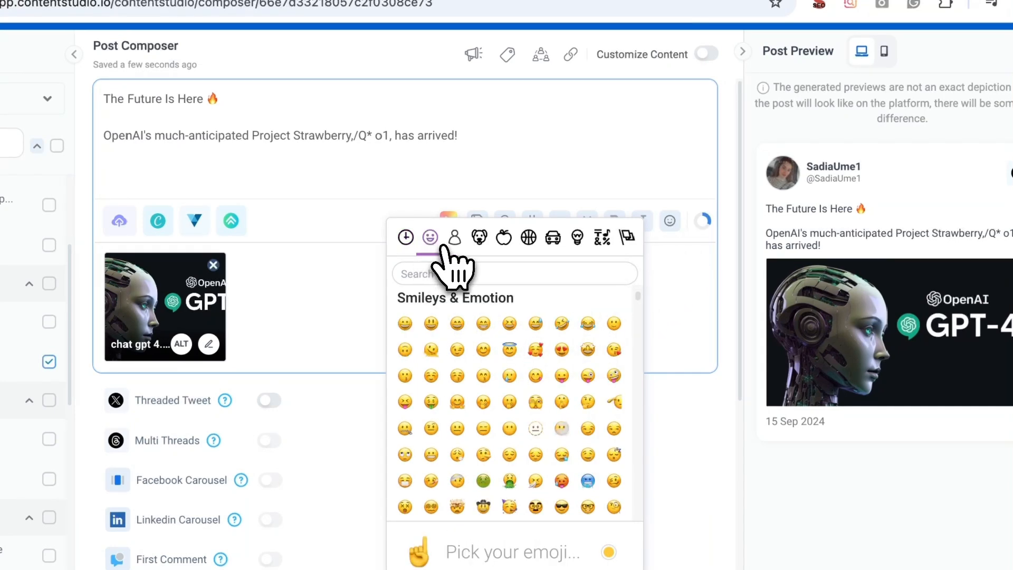
{"action": "left_click", "coordinate": [405, 237]}
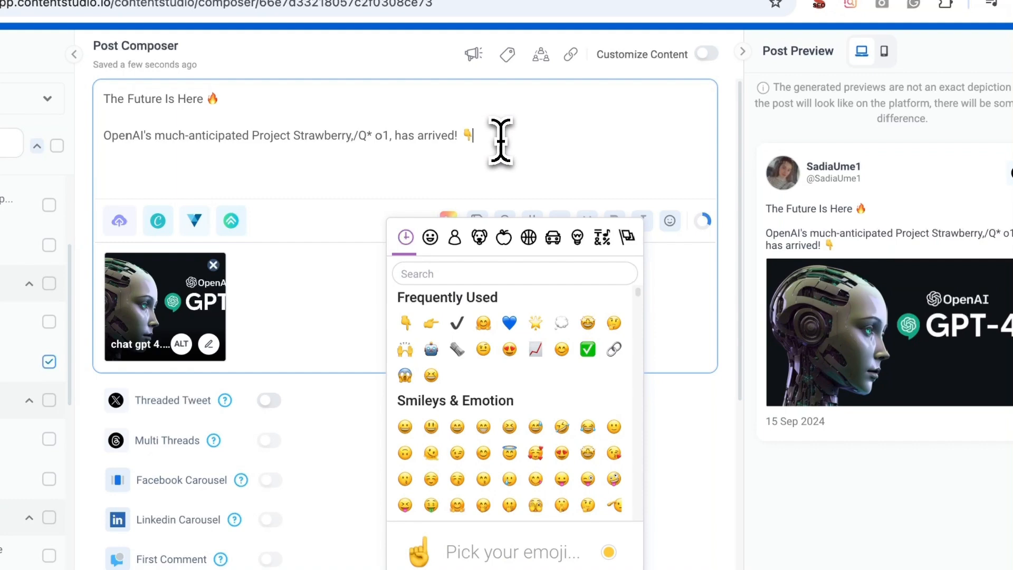
{"action": "left_click", "coordinate": [670, 221]}
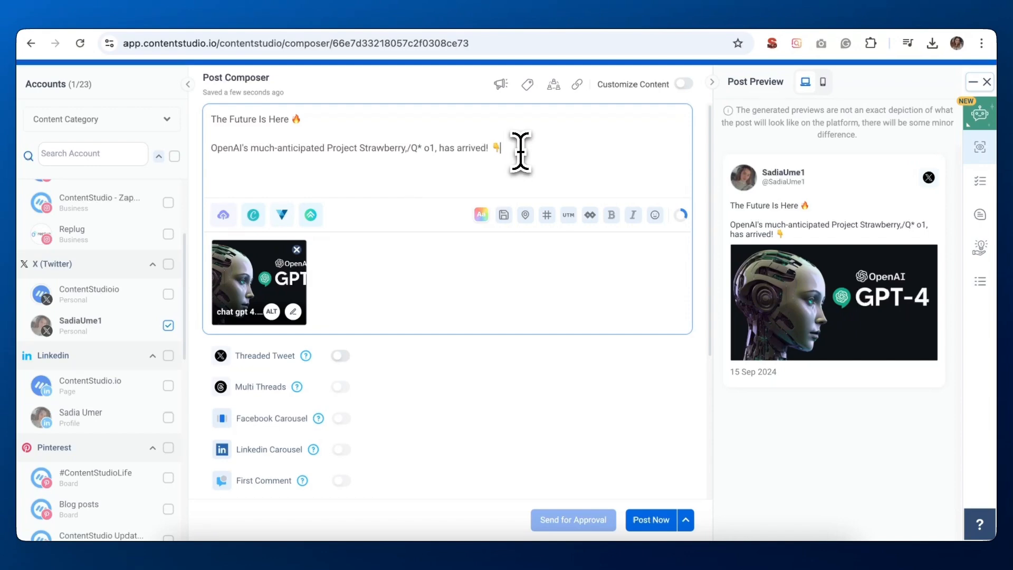
Step: Open AI Captions and enter the topic 'chat gpt 4 0'
{"action": "left_click", "coordinate": [979, 109]}
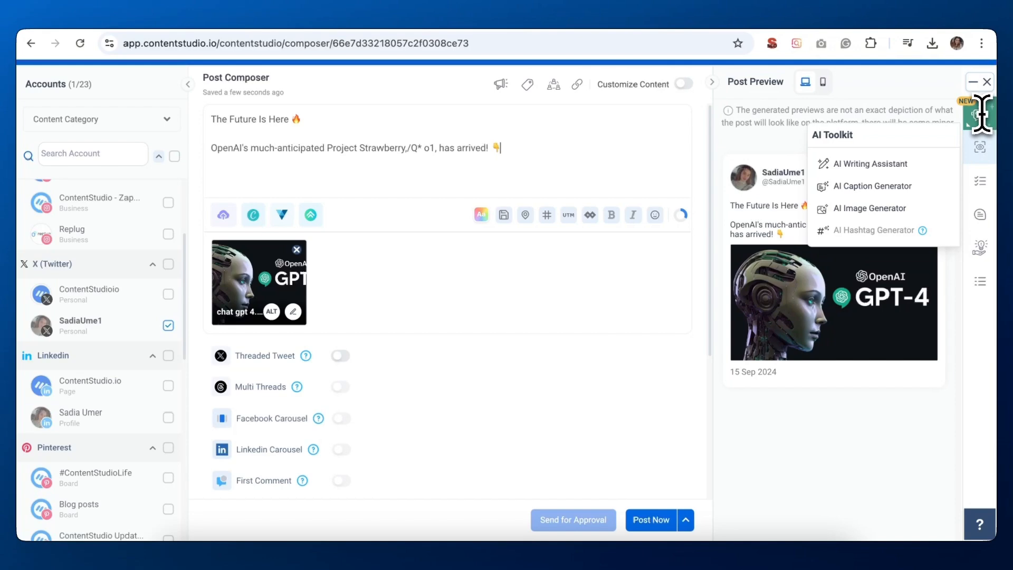
{"action": "left_click", "coordinate": [873, 186]}
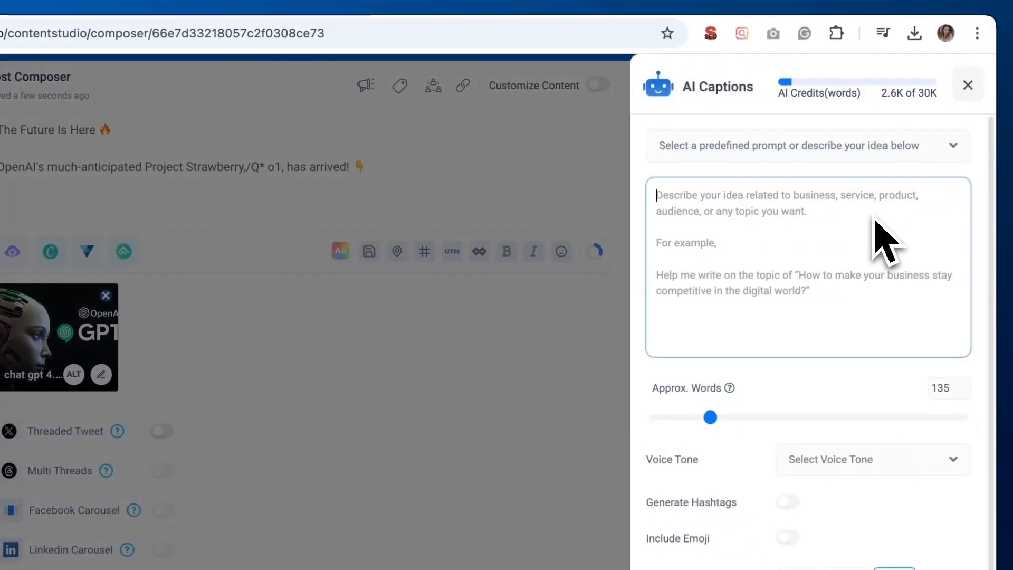
{"action": "left_click", "coordinate": [801, 146]}
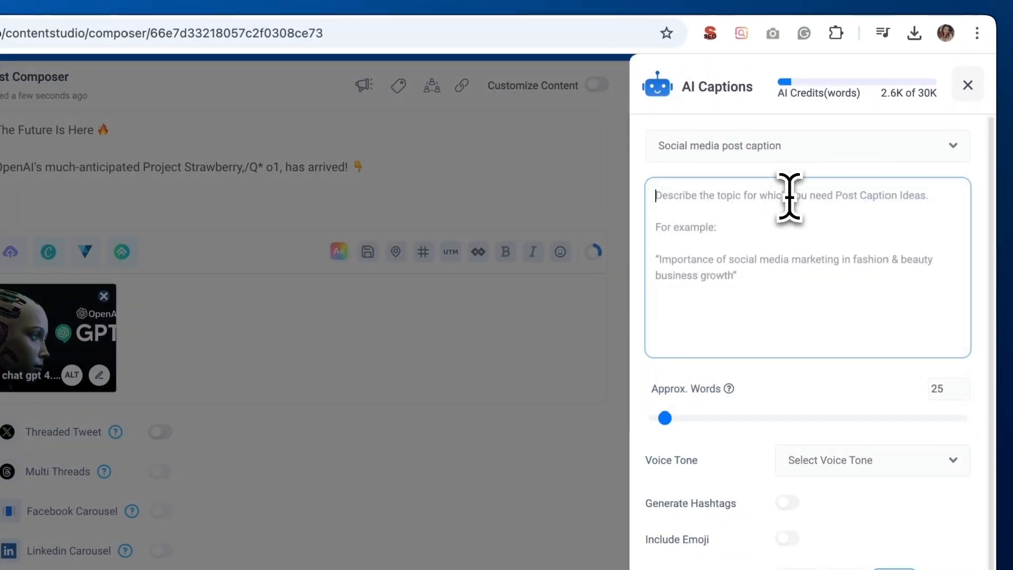
{"action": "type", "text": "chat"}
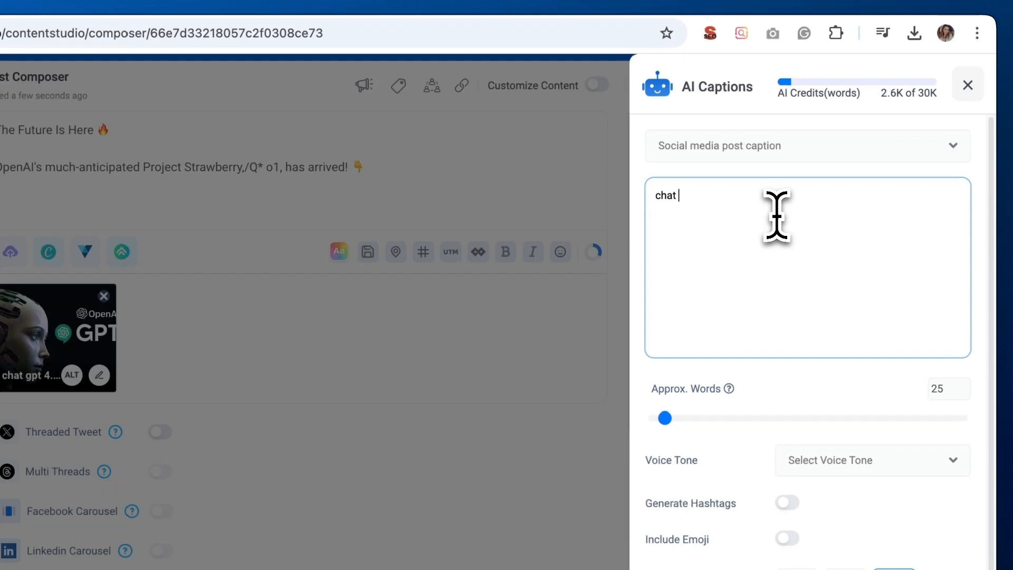
{"action": "type", "text": "gpt 4"}
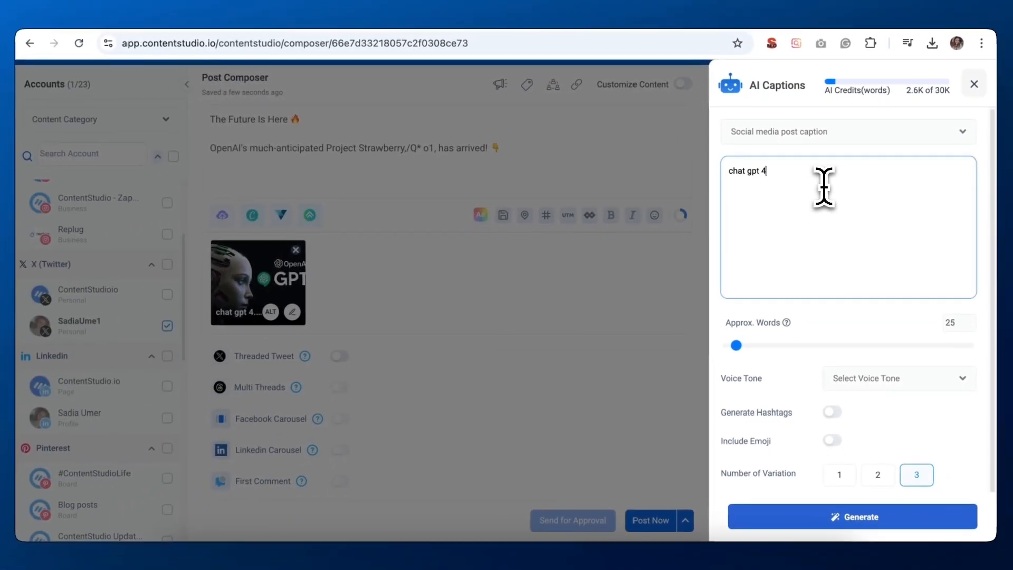
{"action": "type", "text": "0"}
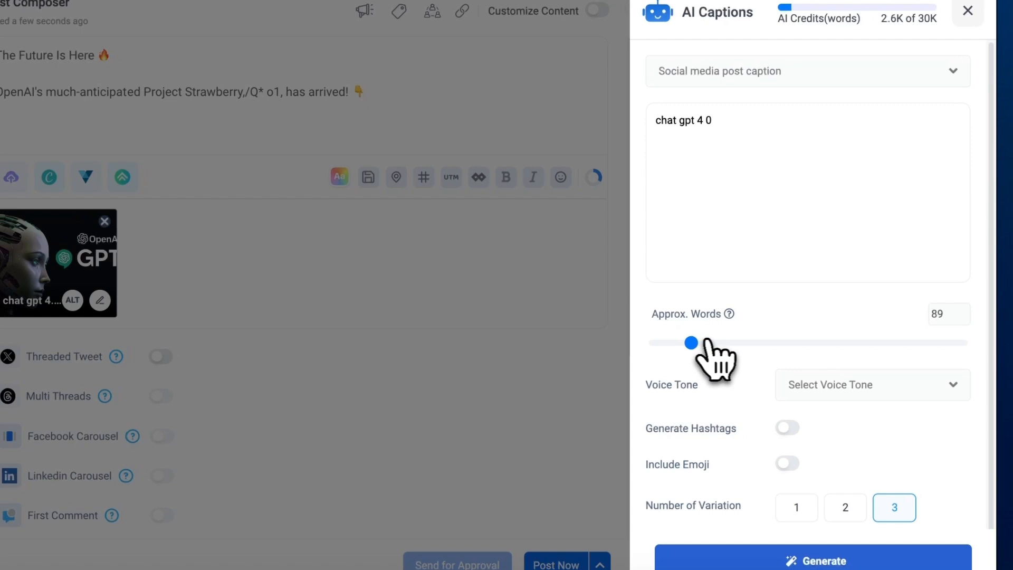
Step: Set a Formal voice tone, enable hashtags and emoji, and generate the caption variations
{"action": "left_click", "coordinate": [872, 384]}
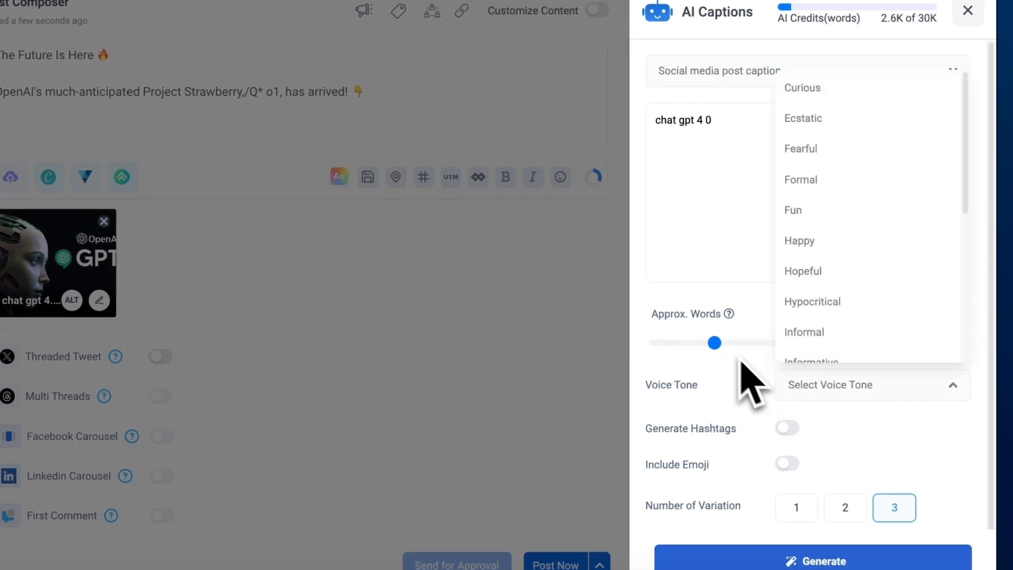
{"action": "left_click", "coordinate": [801, 179]}
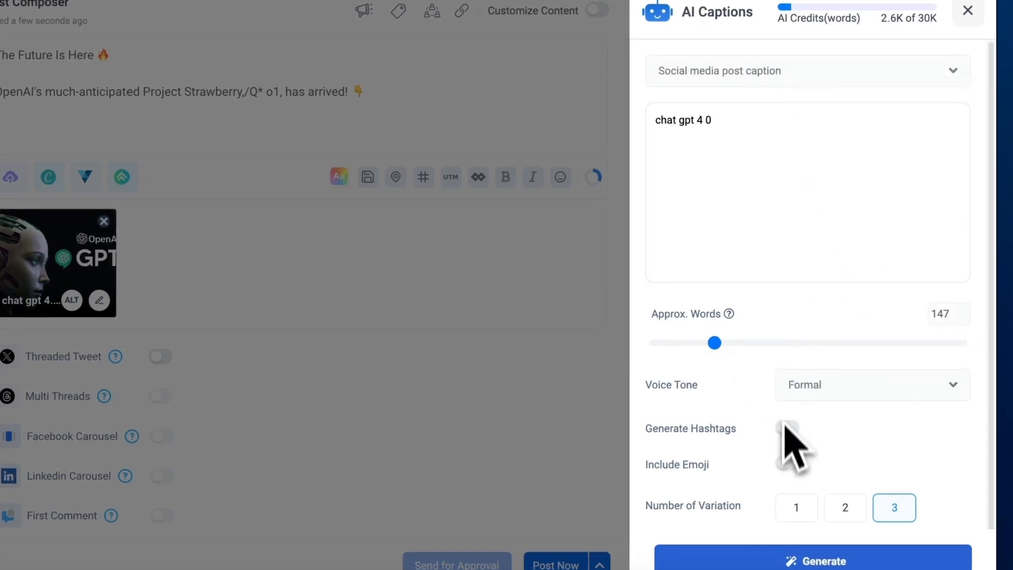
{"action": "left_click", "coordinate": [786, 464]}
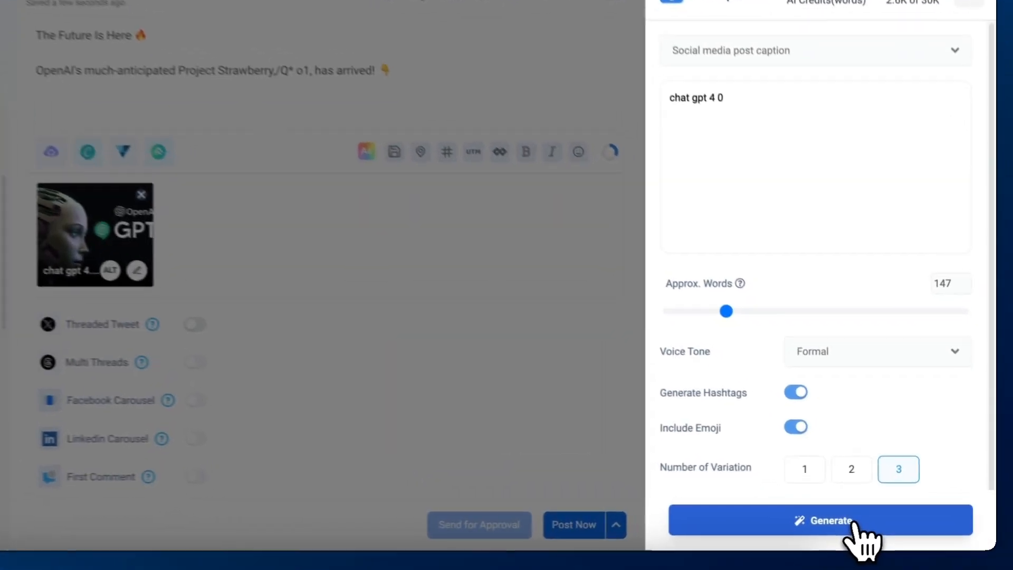
{"action": "left_click", "coordinate": [821, 519]}
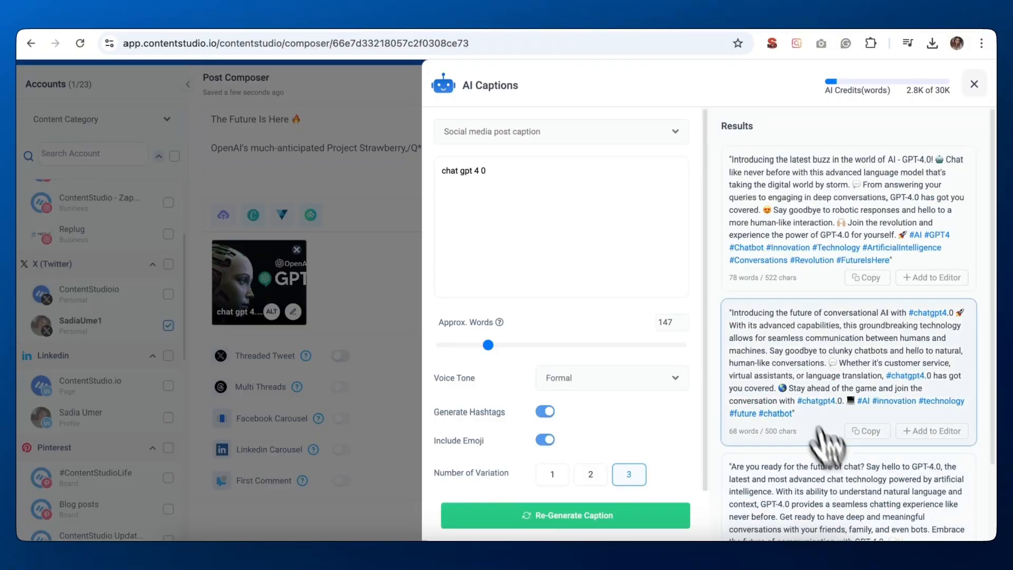
Step: Add the first generated caption, about the latest buzz in AI, to the editor
{"action": "scroll", "scroll_direction": "down", "scroll_amount": 3}
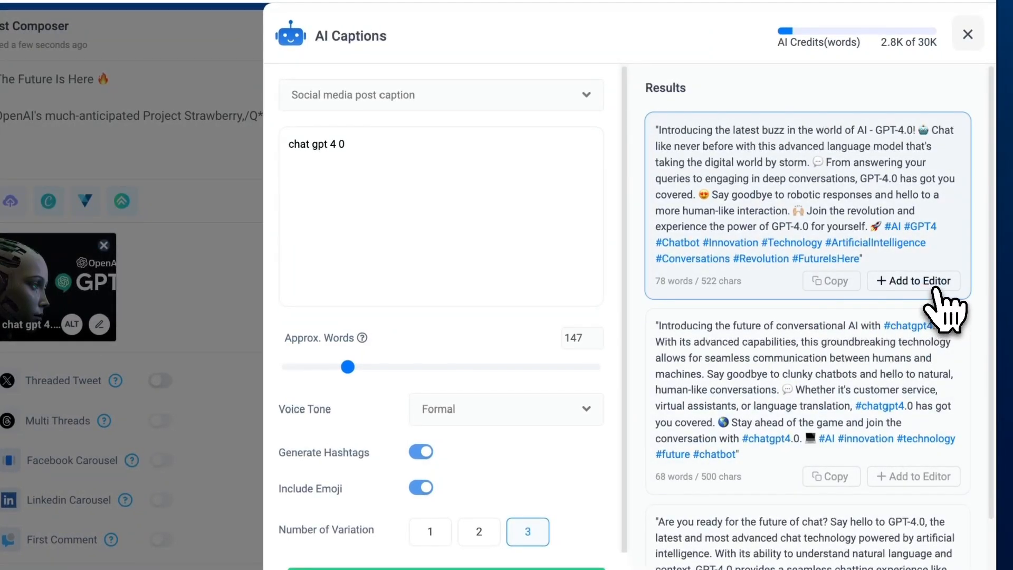
{"action": "left_click", "coordinate": [913, 280]}
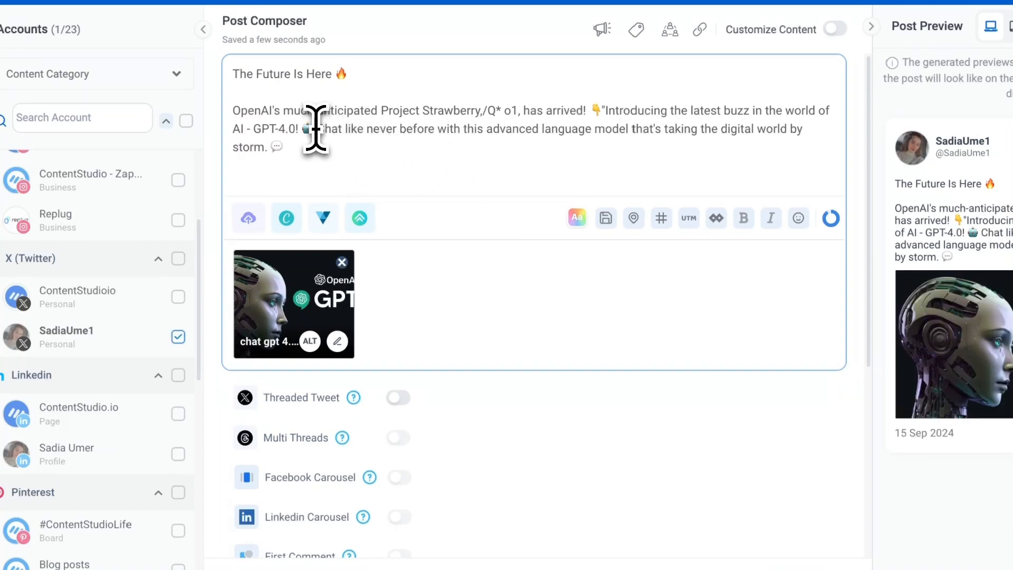
{"action": "scroll", "scroll_direction": "down", "scroll_amount": 3}
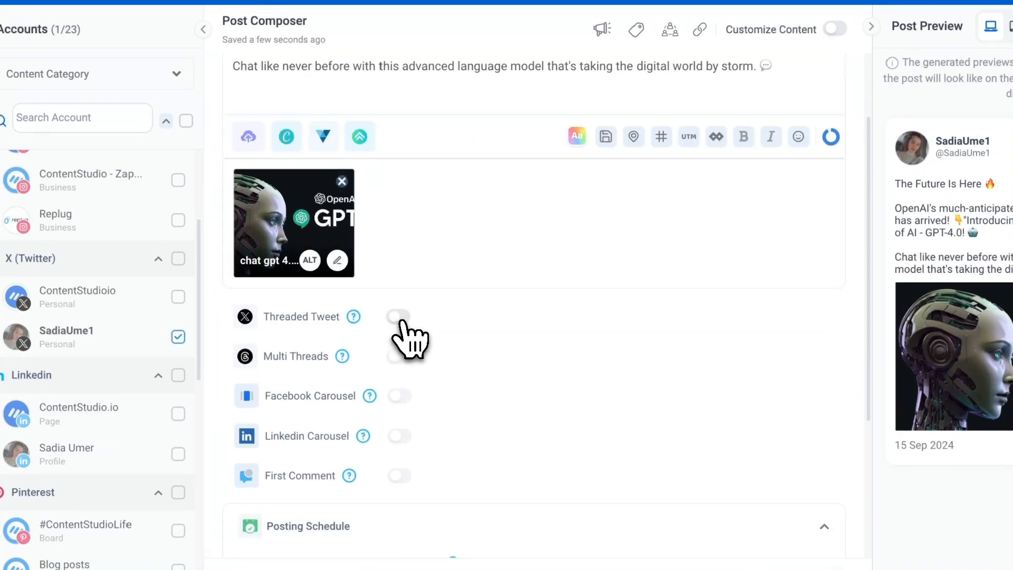
Step: Enable Threaded Tweet and add another tweet to the thread
{"action": "left_click", "coordinate": [397, 316]}
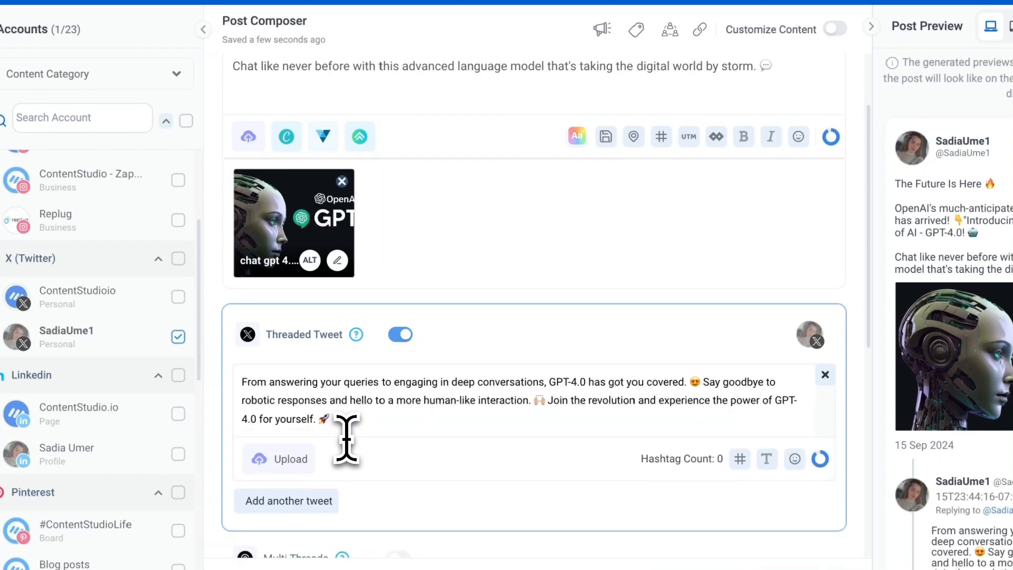
{"action": "scroll", "scroll_direction": "down", "scroll_amount": 3}
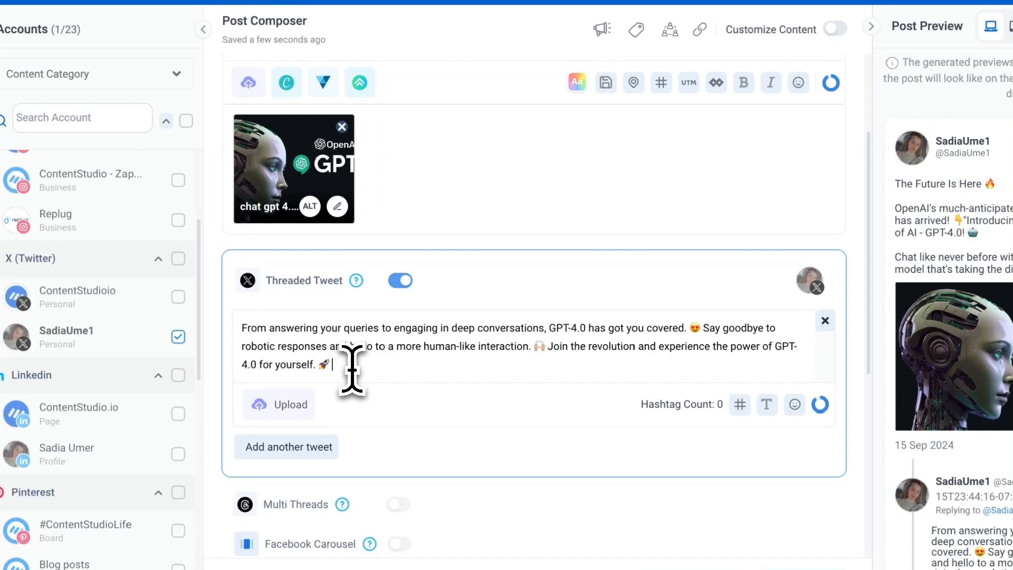
{"action": "left_click", "coordinate": [286, 446]}
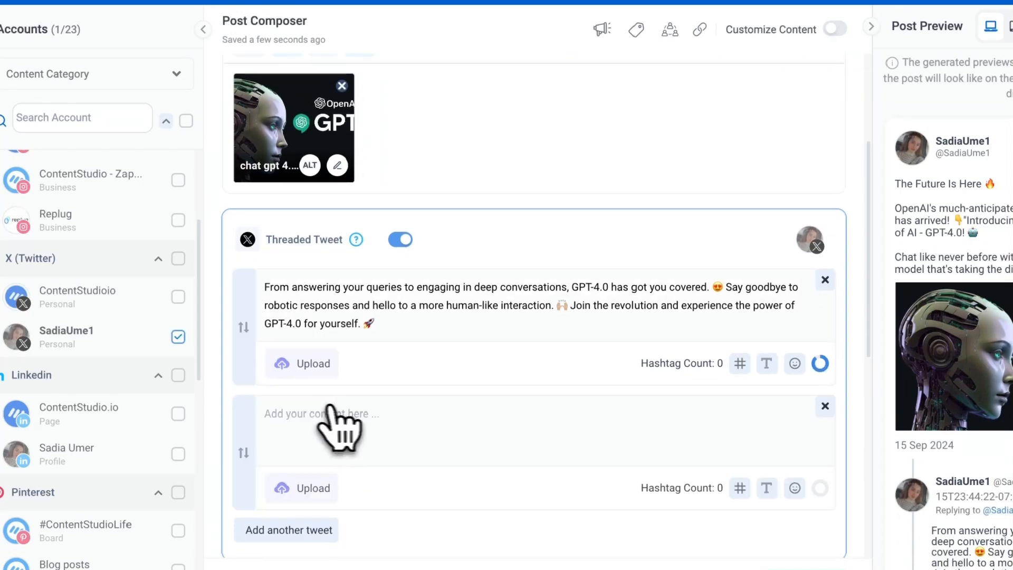
{"action": "scroll", "scroll_direction": "down", "scroll_amount": 3}
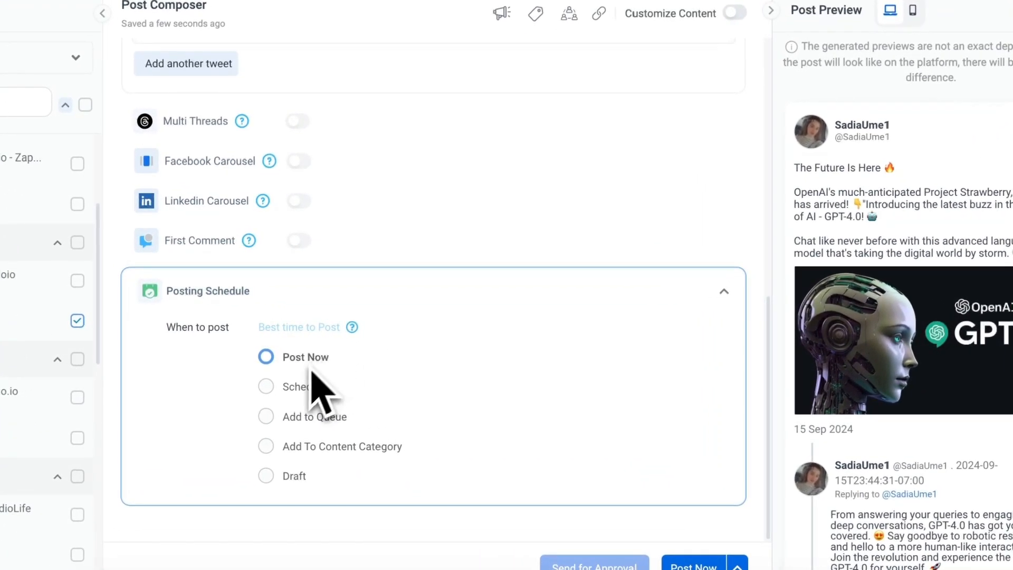
Step: Choose the Schedule option and bring up the date and time picker
{"action": "left_click", "coordinate": [266, 386]}
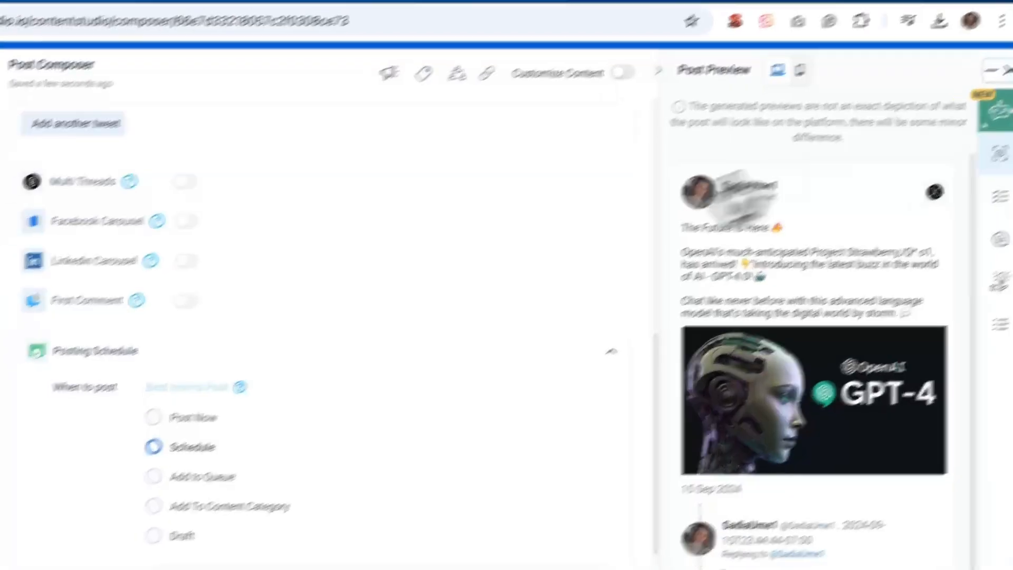
{"action": "left_click", "coordinate": [284, 470]}
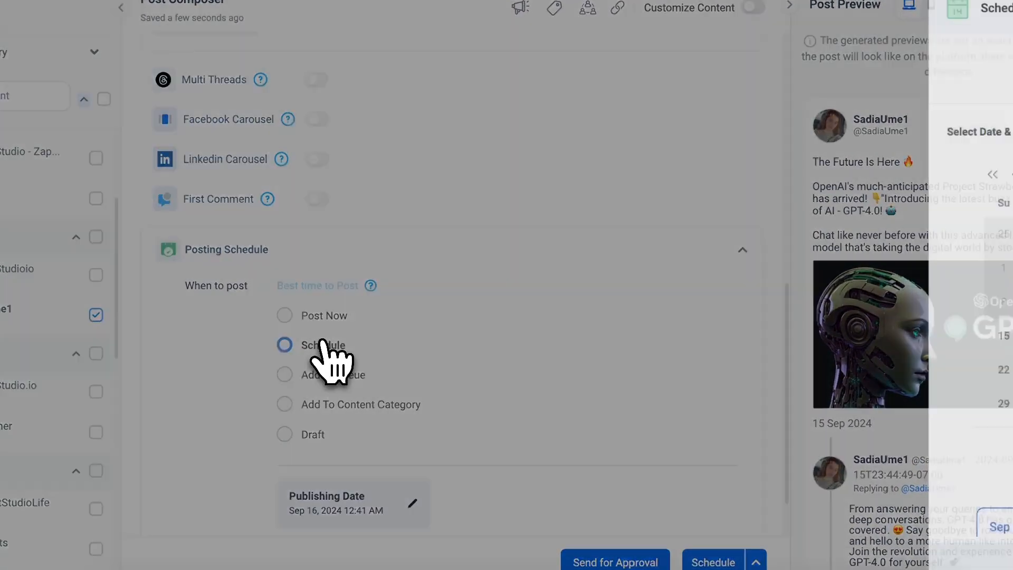
{"action": "left_click", "coordinate": [283, 344]}
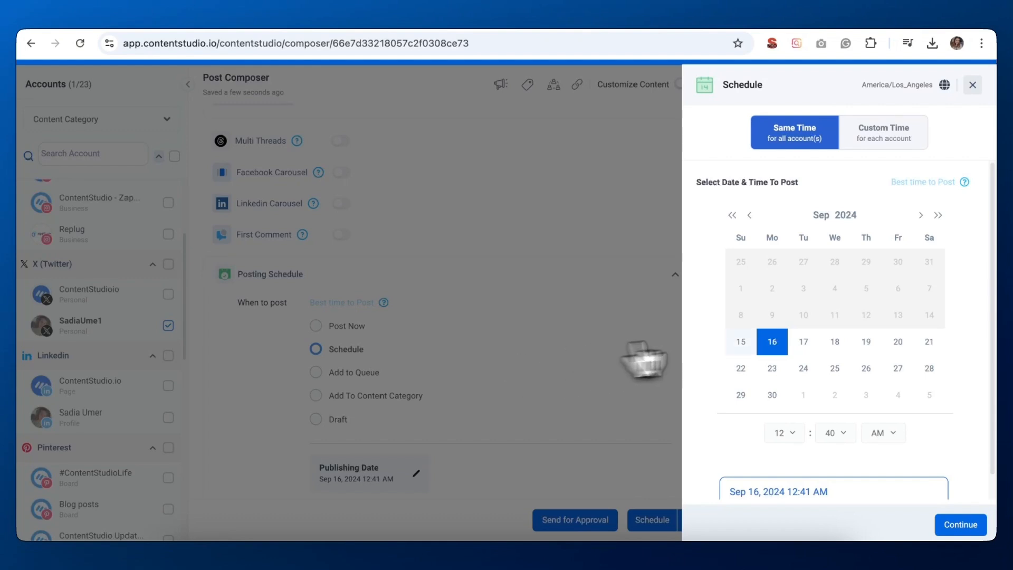
{"action": "mouse_move", "coordinate": [833, 359]}
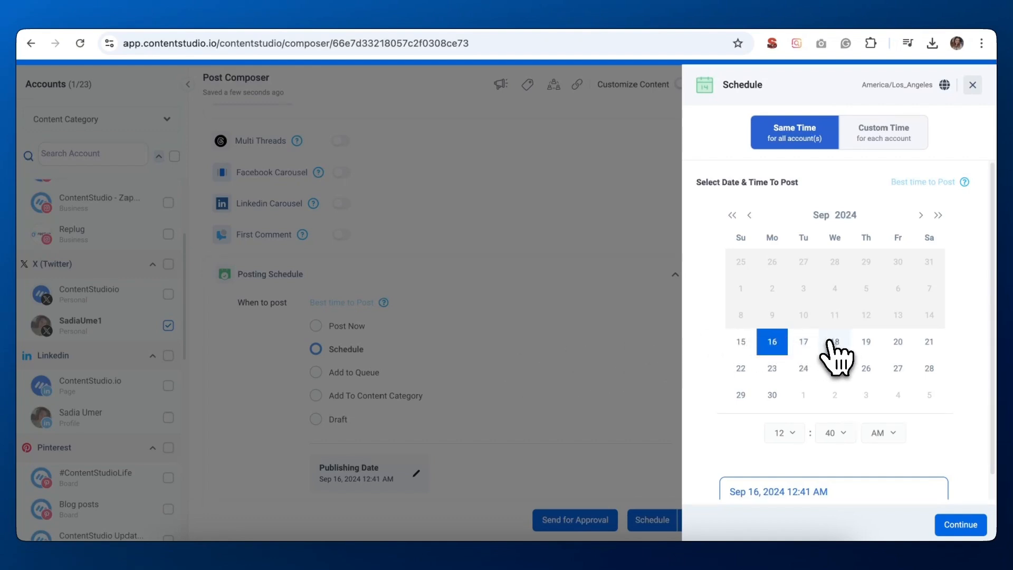
Step: Pick September 18, 2024 and switch the posting time to 10:40 PM
{"action": "left_click", "coordinate": [834, 342]}
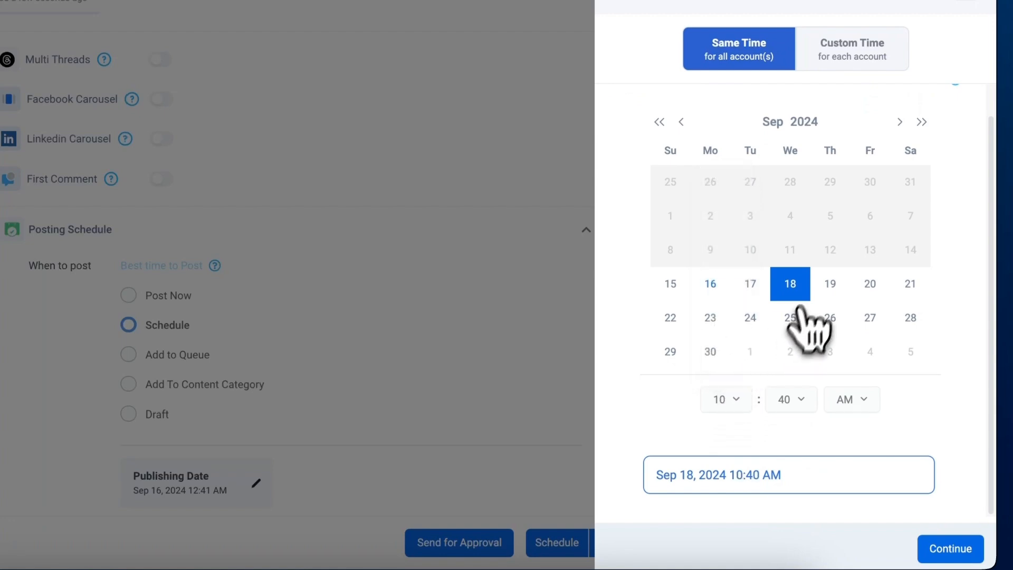
{"action": "left_click", "coordinate": [850, 398]}
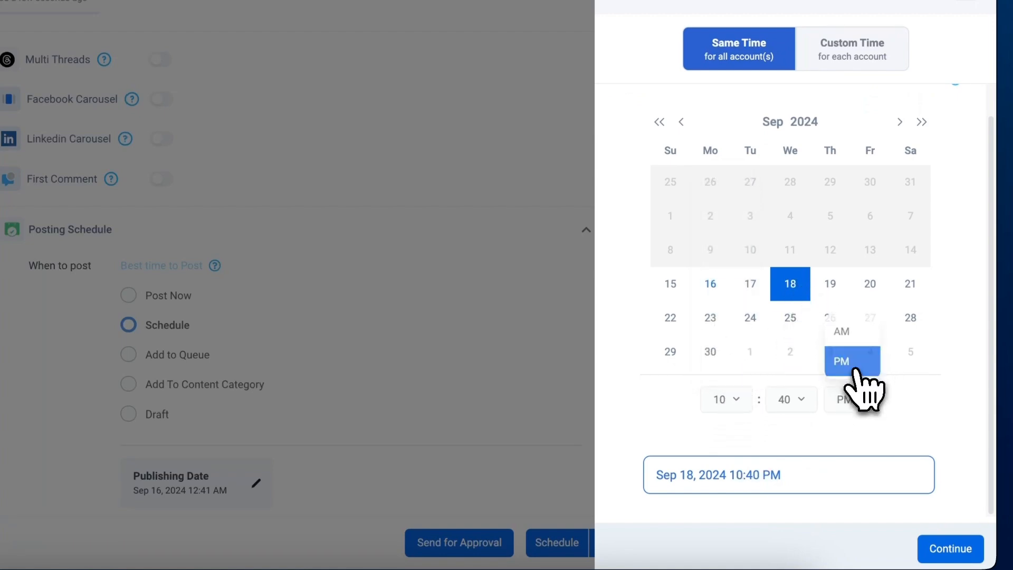
{"action": "left_click", "coordinate": [841, 361]}
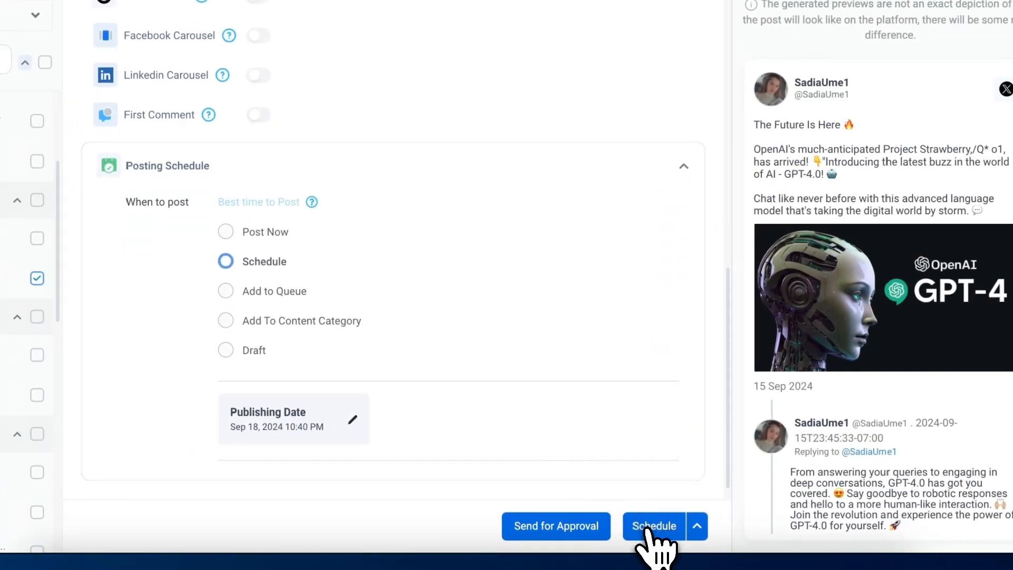
Step: Schedule the threaded post and return to the dashboard
{"action": "left_click", "coordinate": [654, 525]}
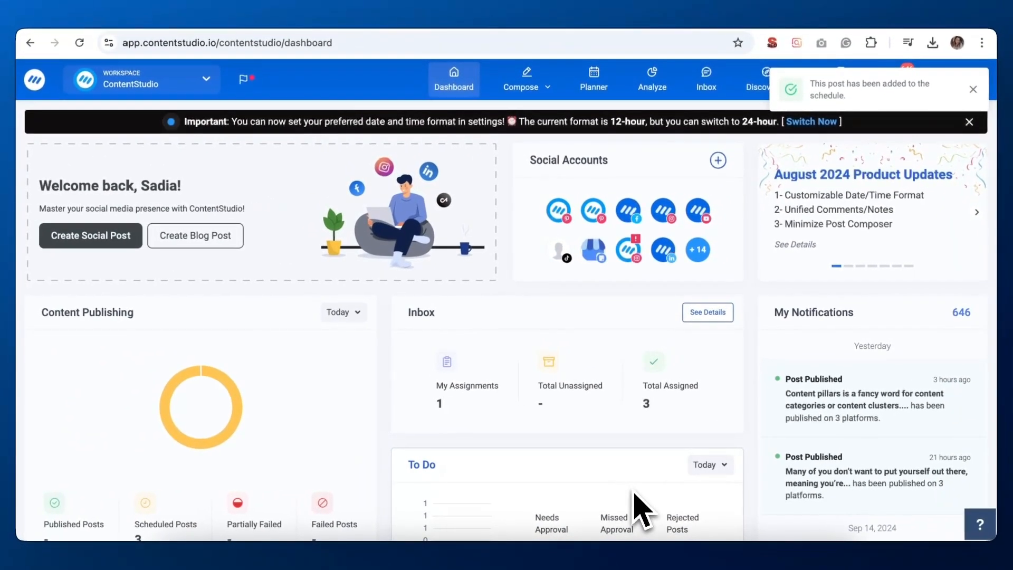
{"action": "mouse_move", "coordinate": [539, 539]}
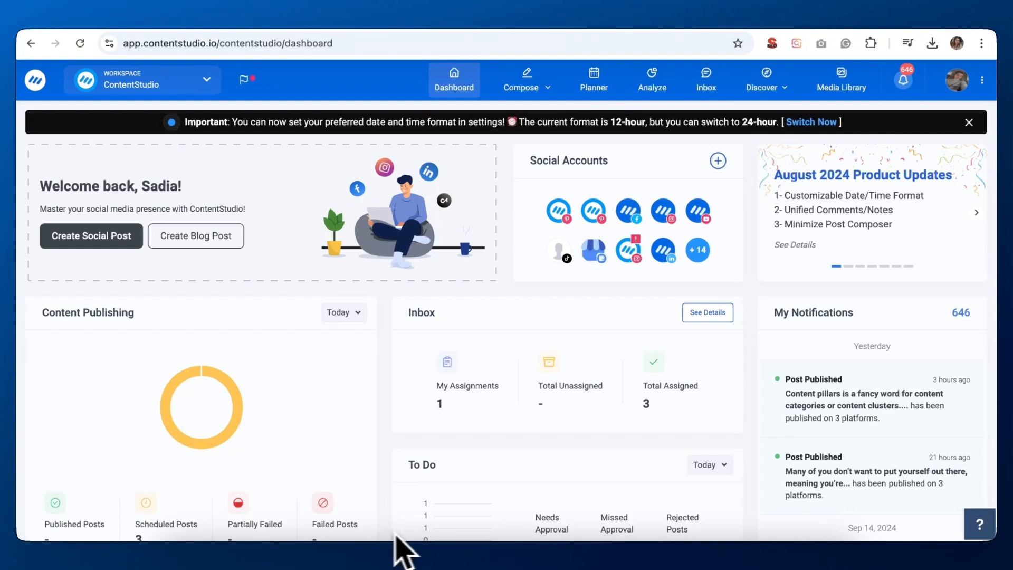
{"action": "mouse_move", "coordinate": [371, 545]}
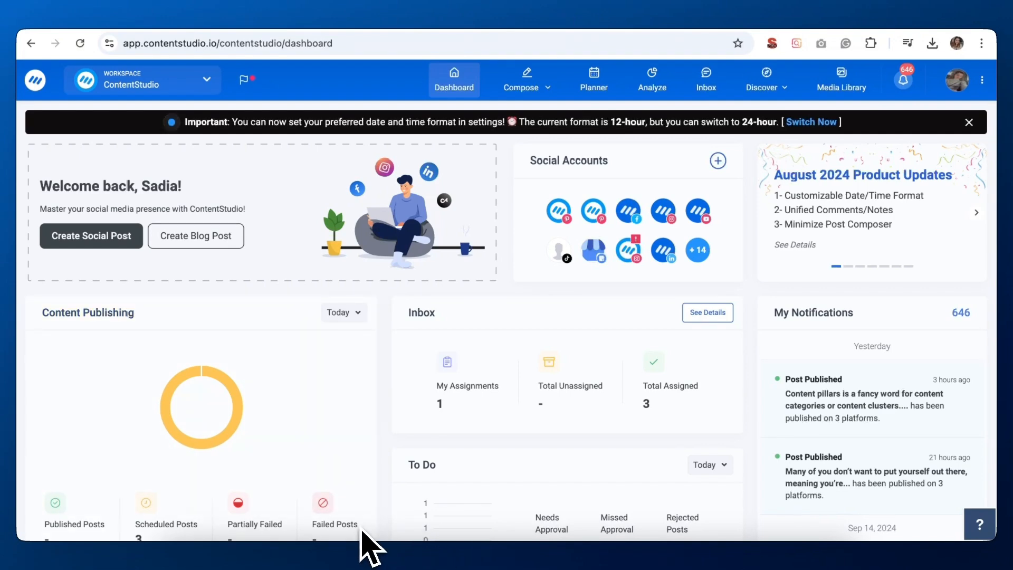